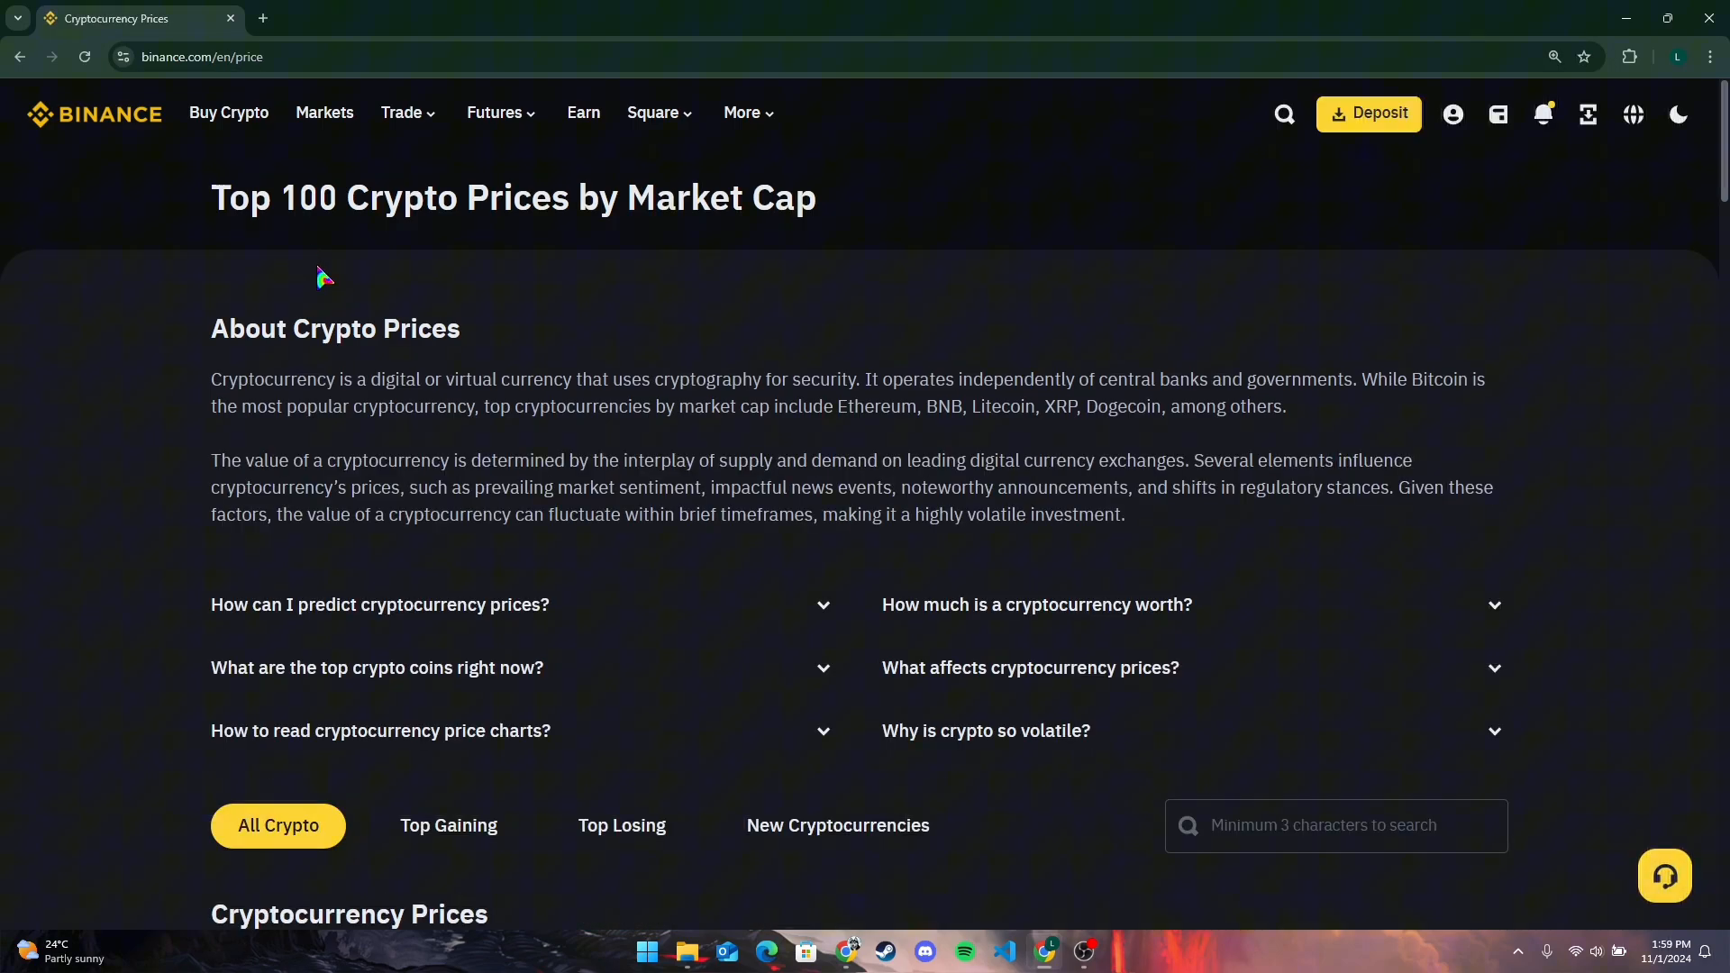
mouse_move(193, 328)
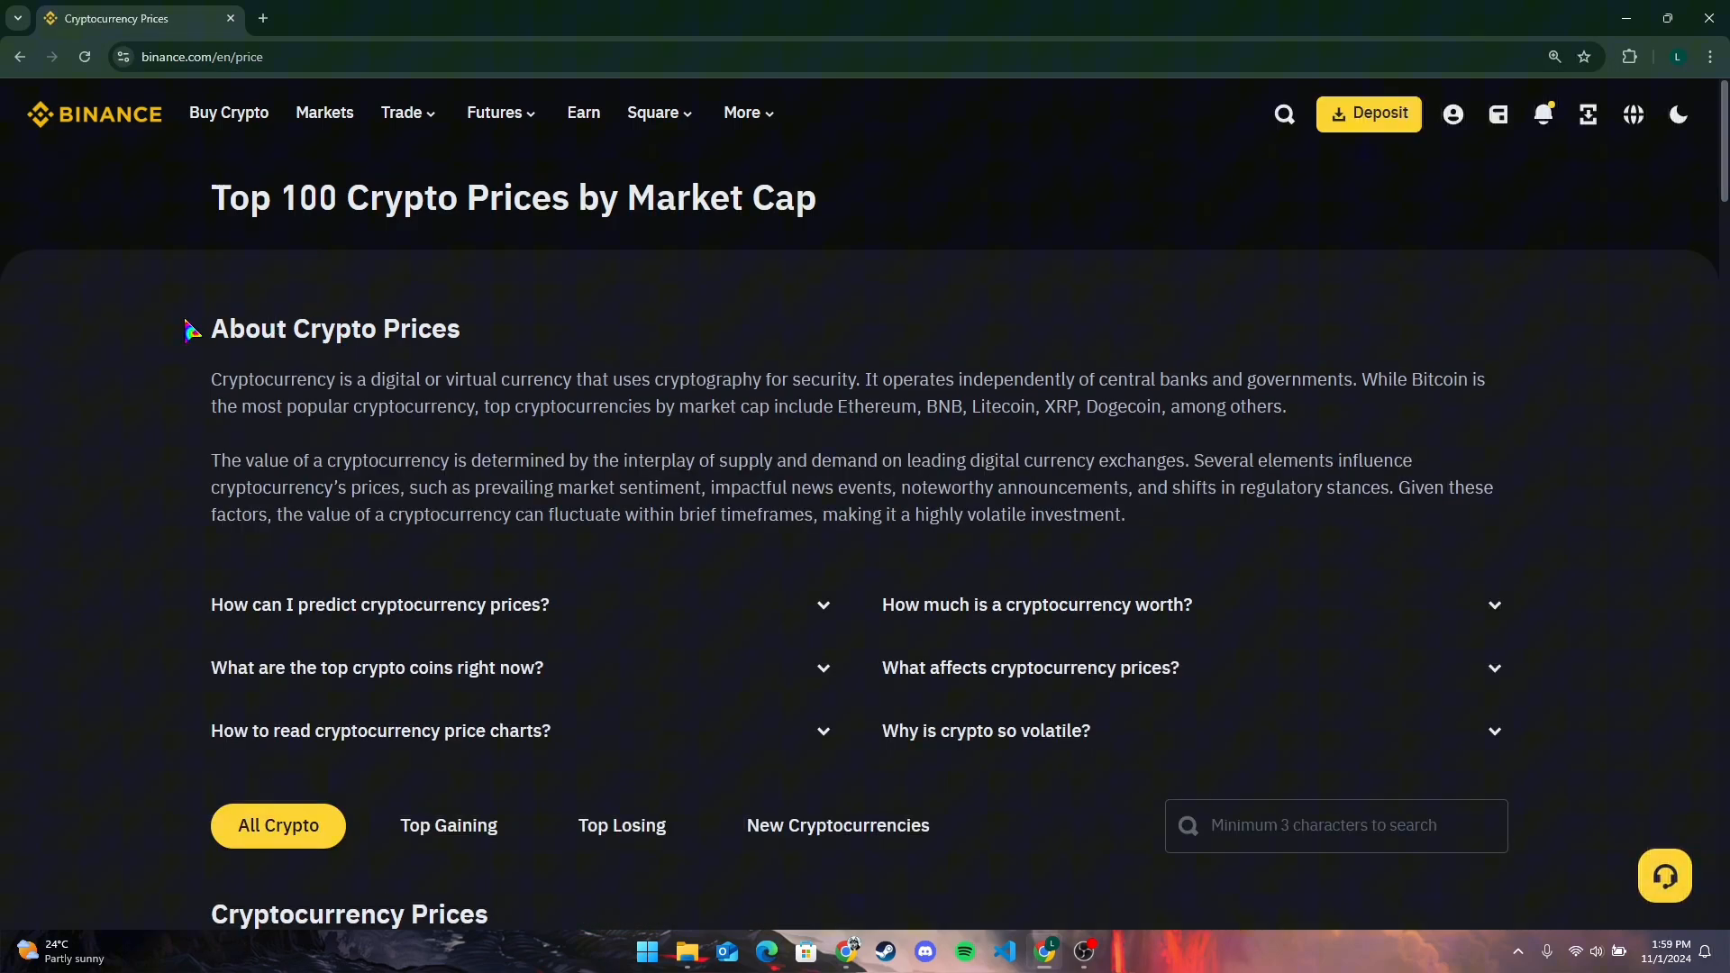
Search 'busd' in the Cryptocurrency Prices list, narrowing it to BUSD, Venus BUSD and BounceBit USD.
scroll(down, 3)
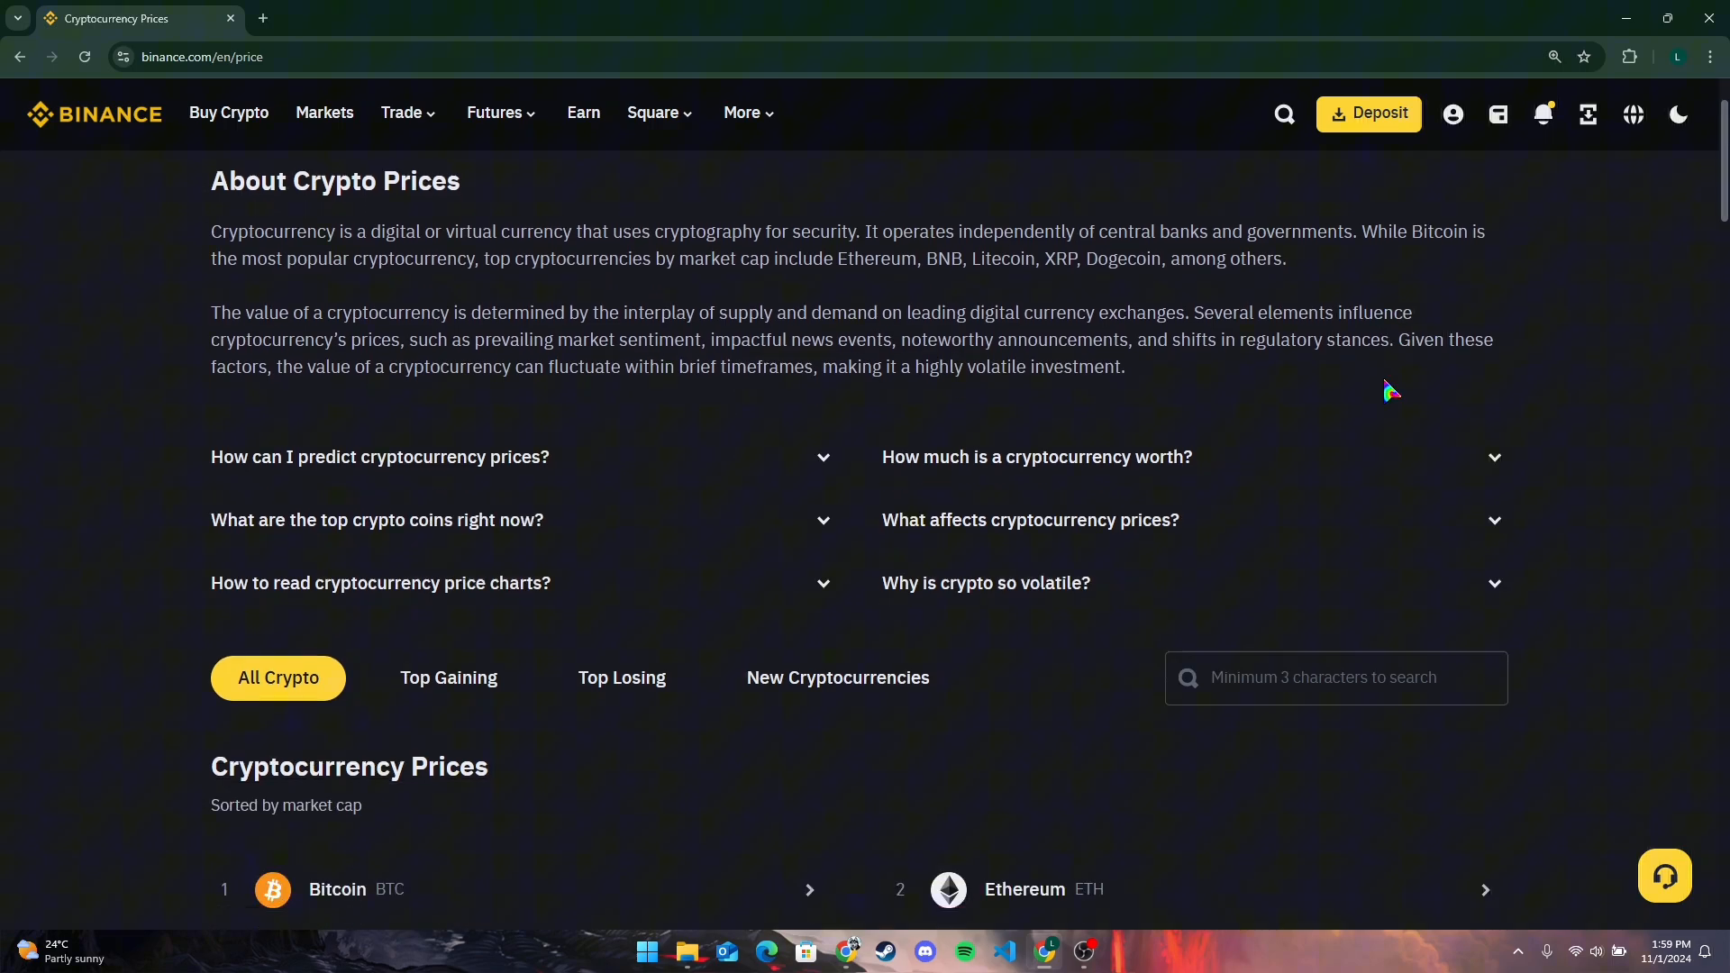
scroll(down, 3)
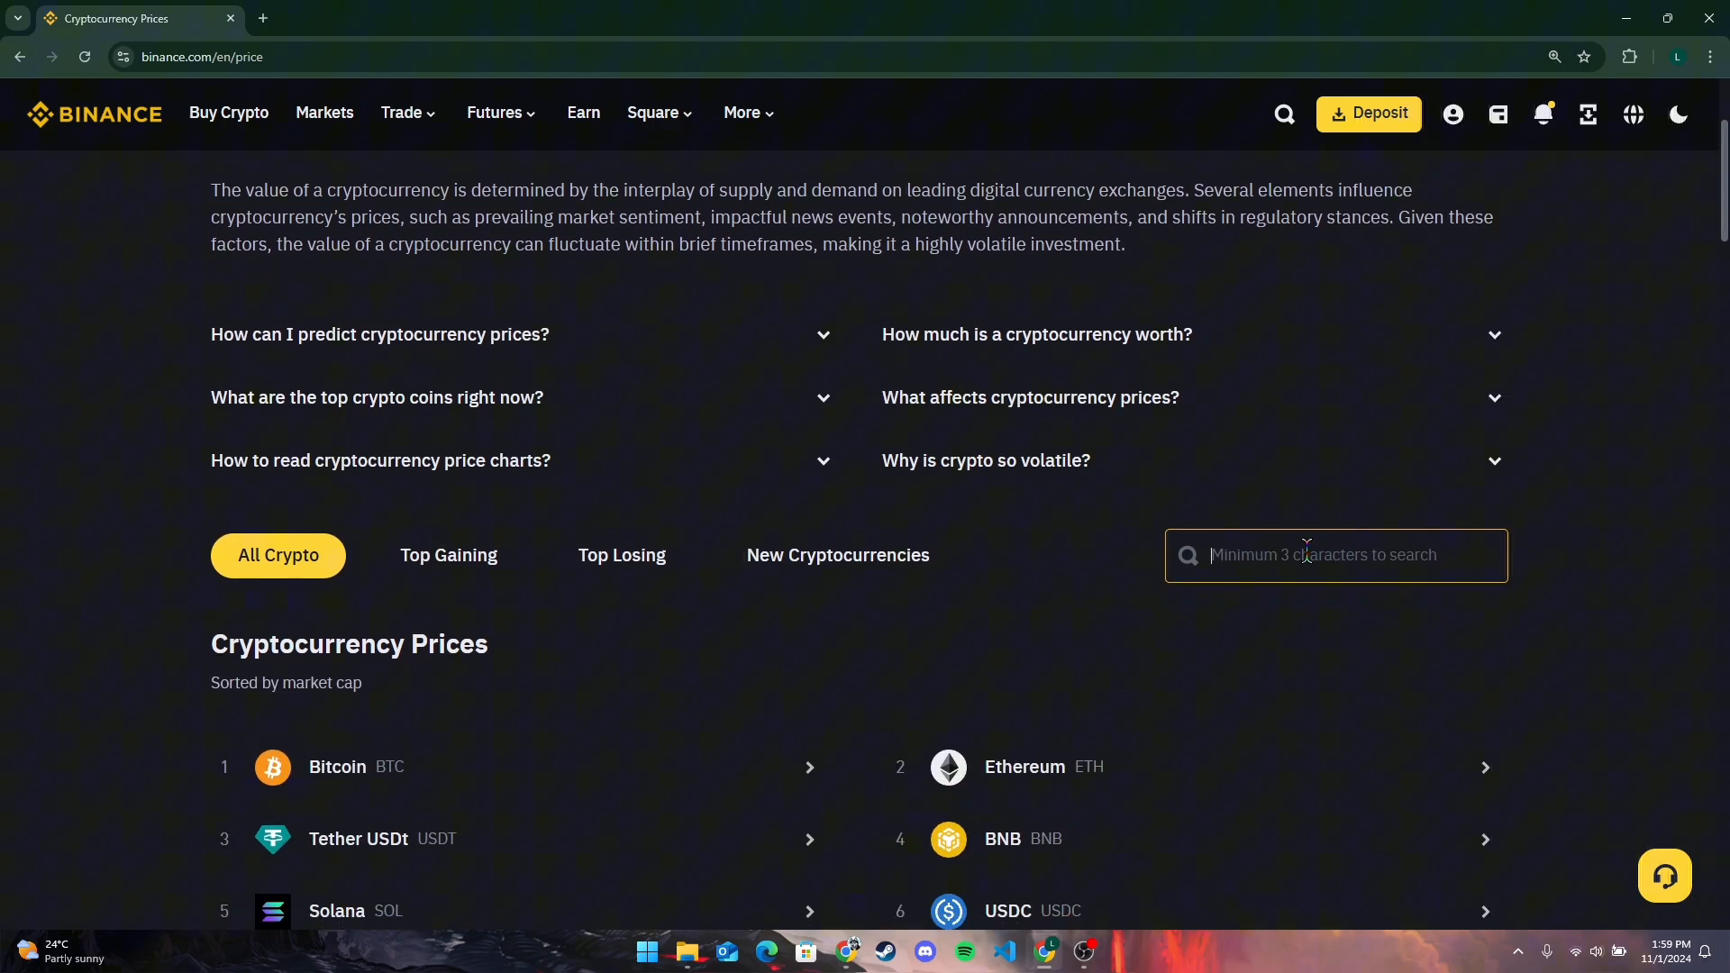
text(bu)
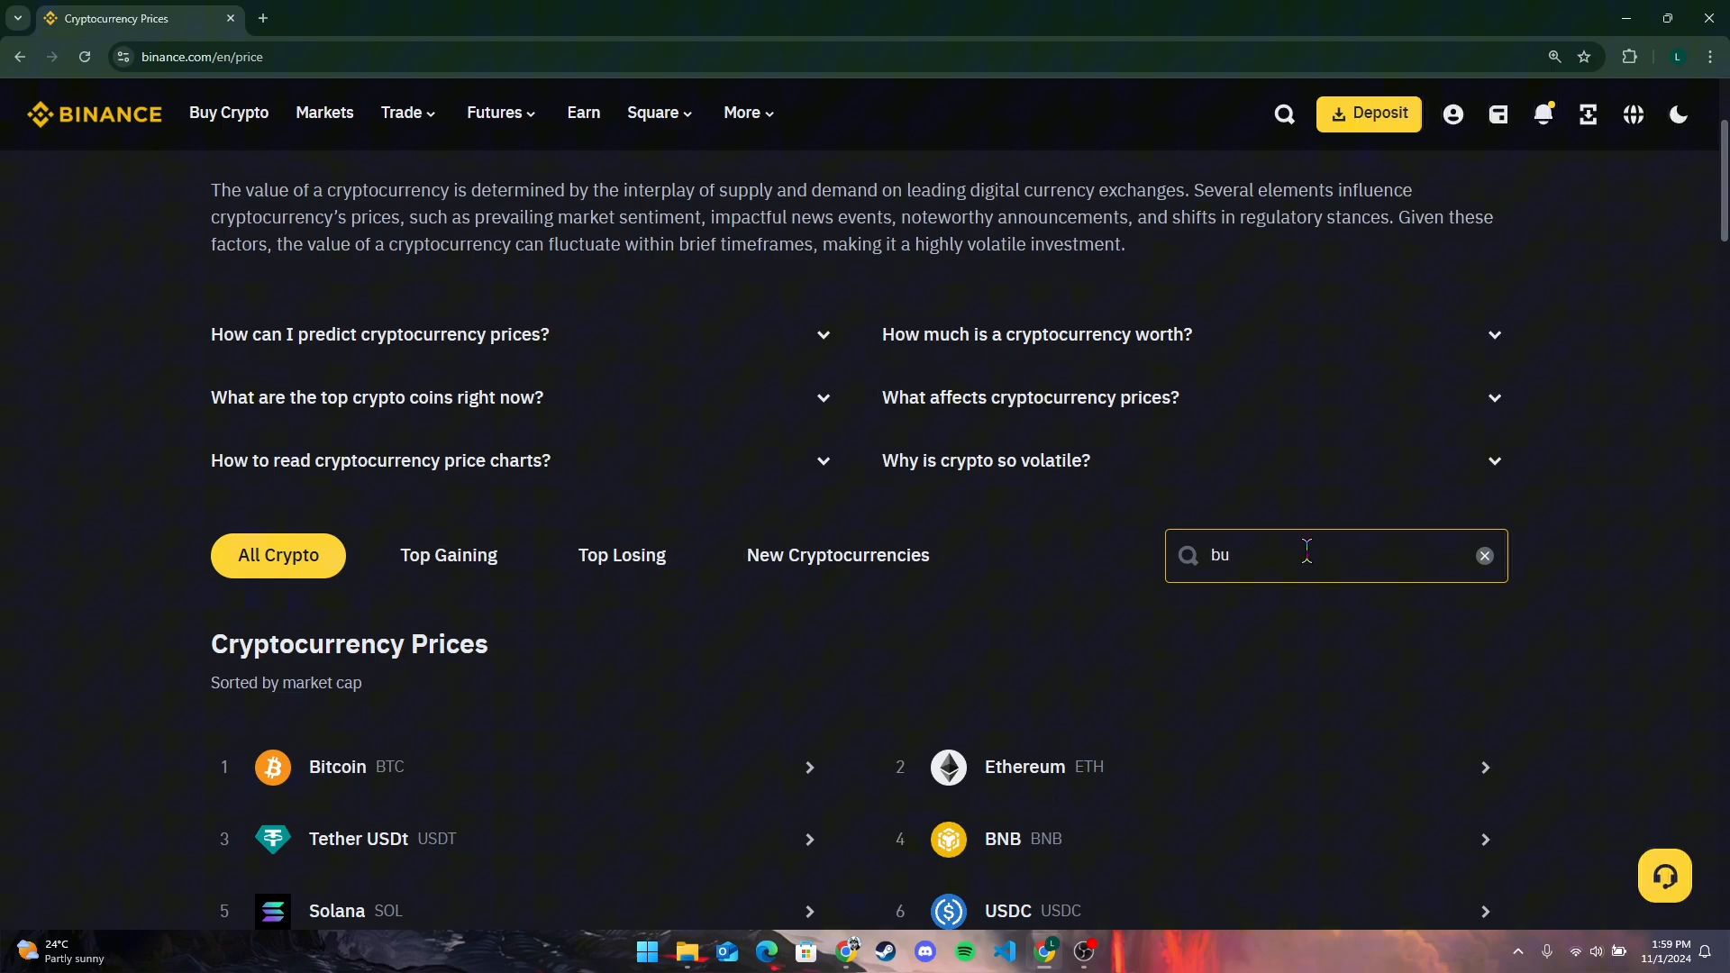
text(sd)
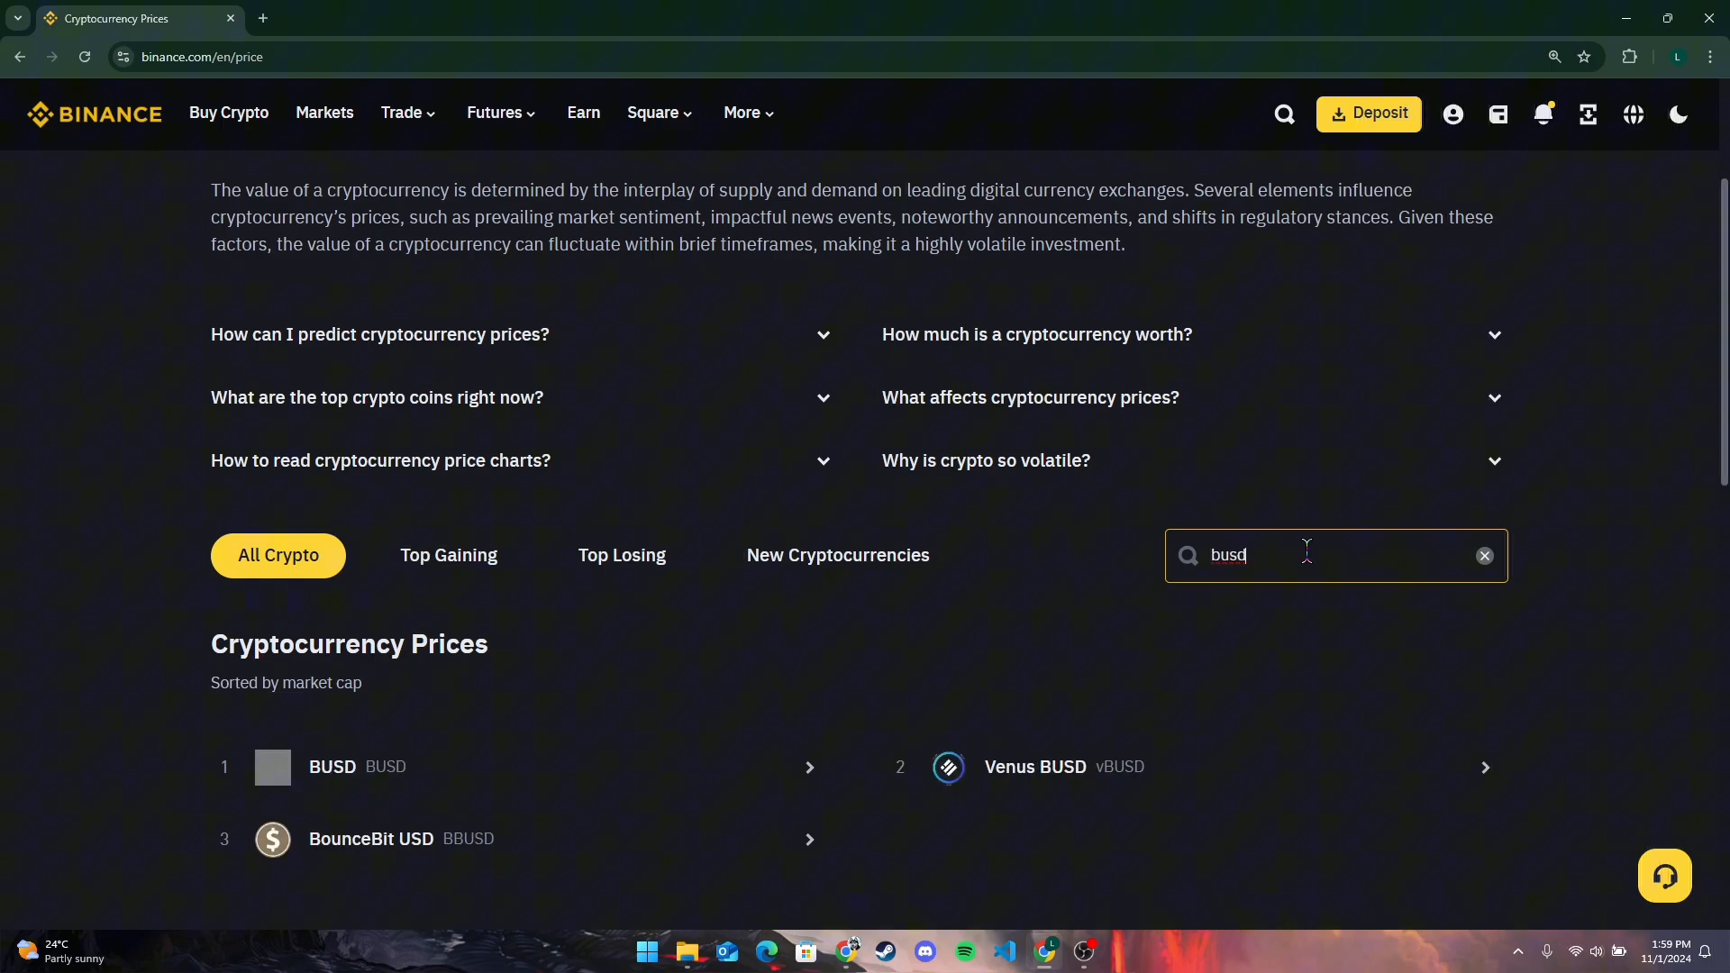
scroll(down, 3)
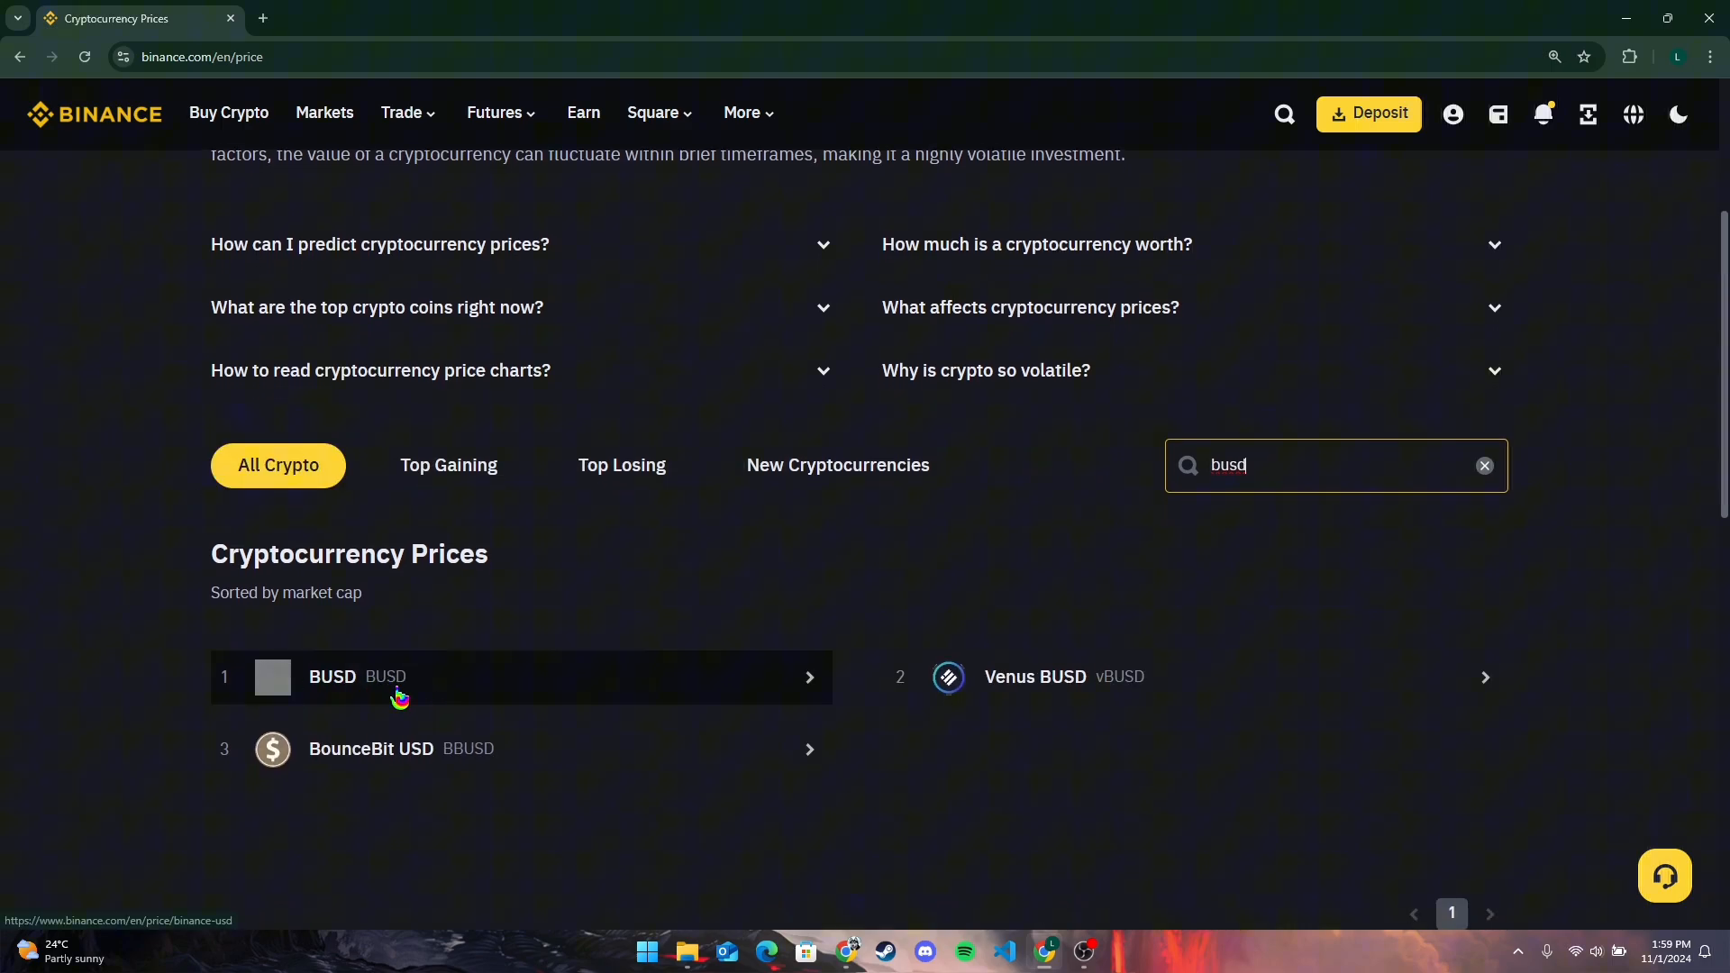
Open BUSD's price page and review its ~$1.0003 rate, chart and USD price history table.
click(442, 676)
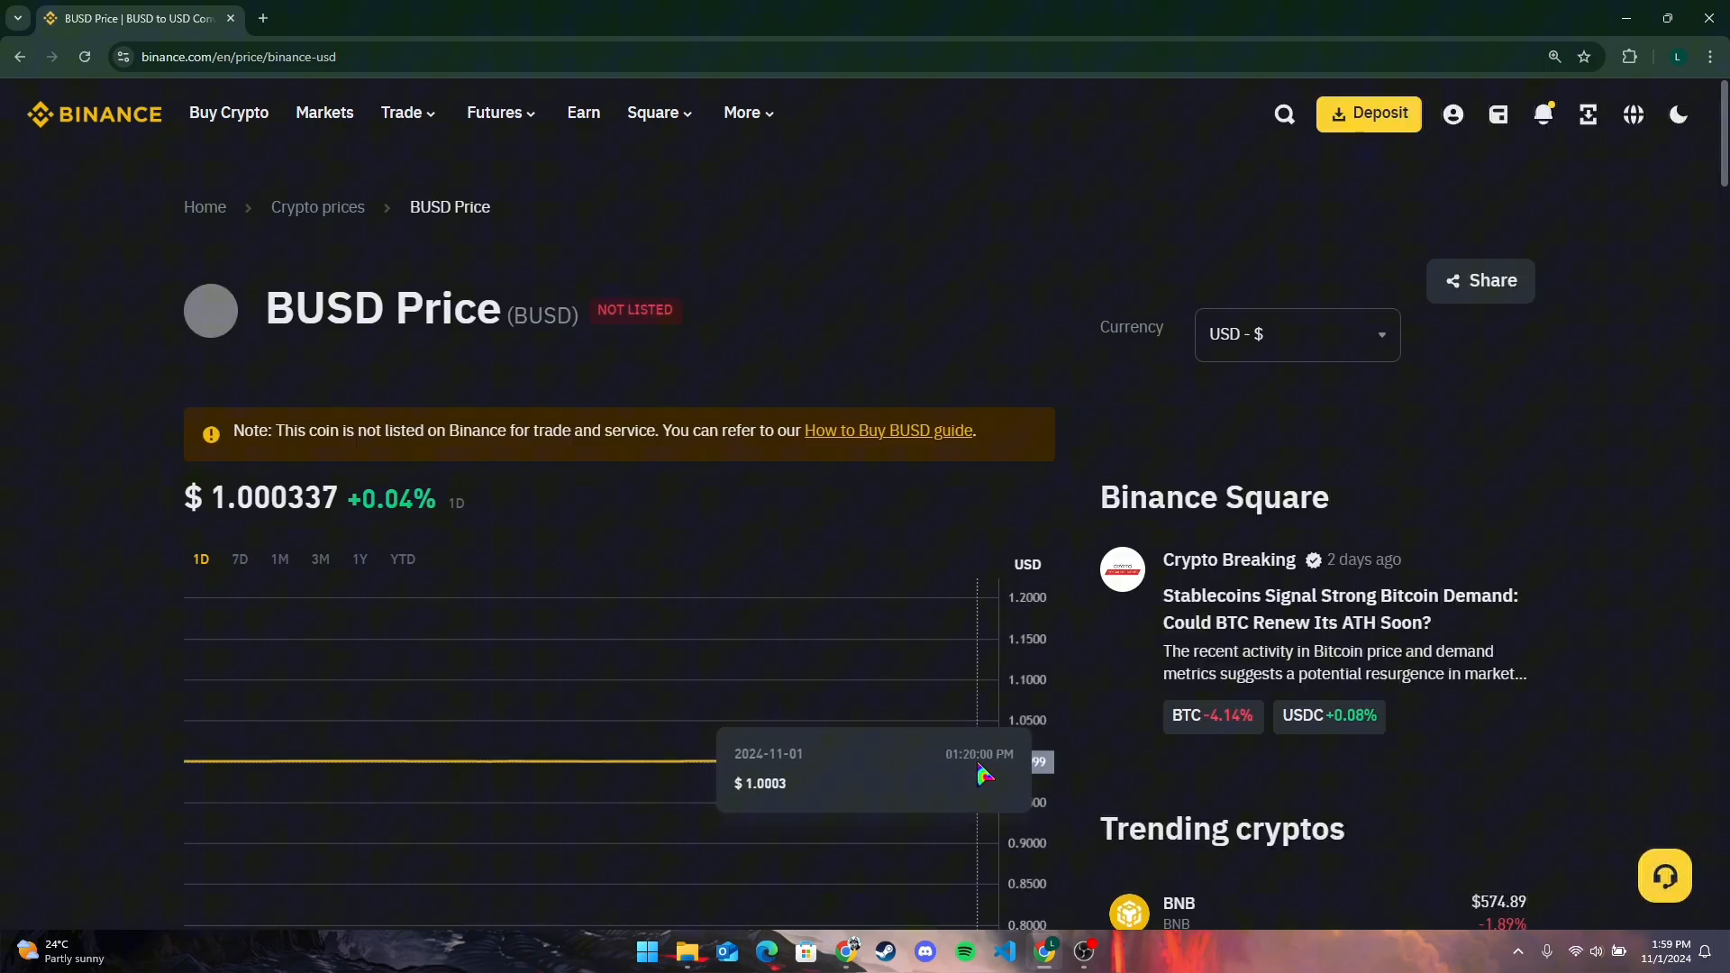
scroll(down, 3)
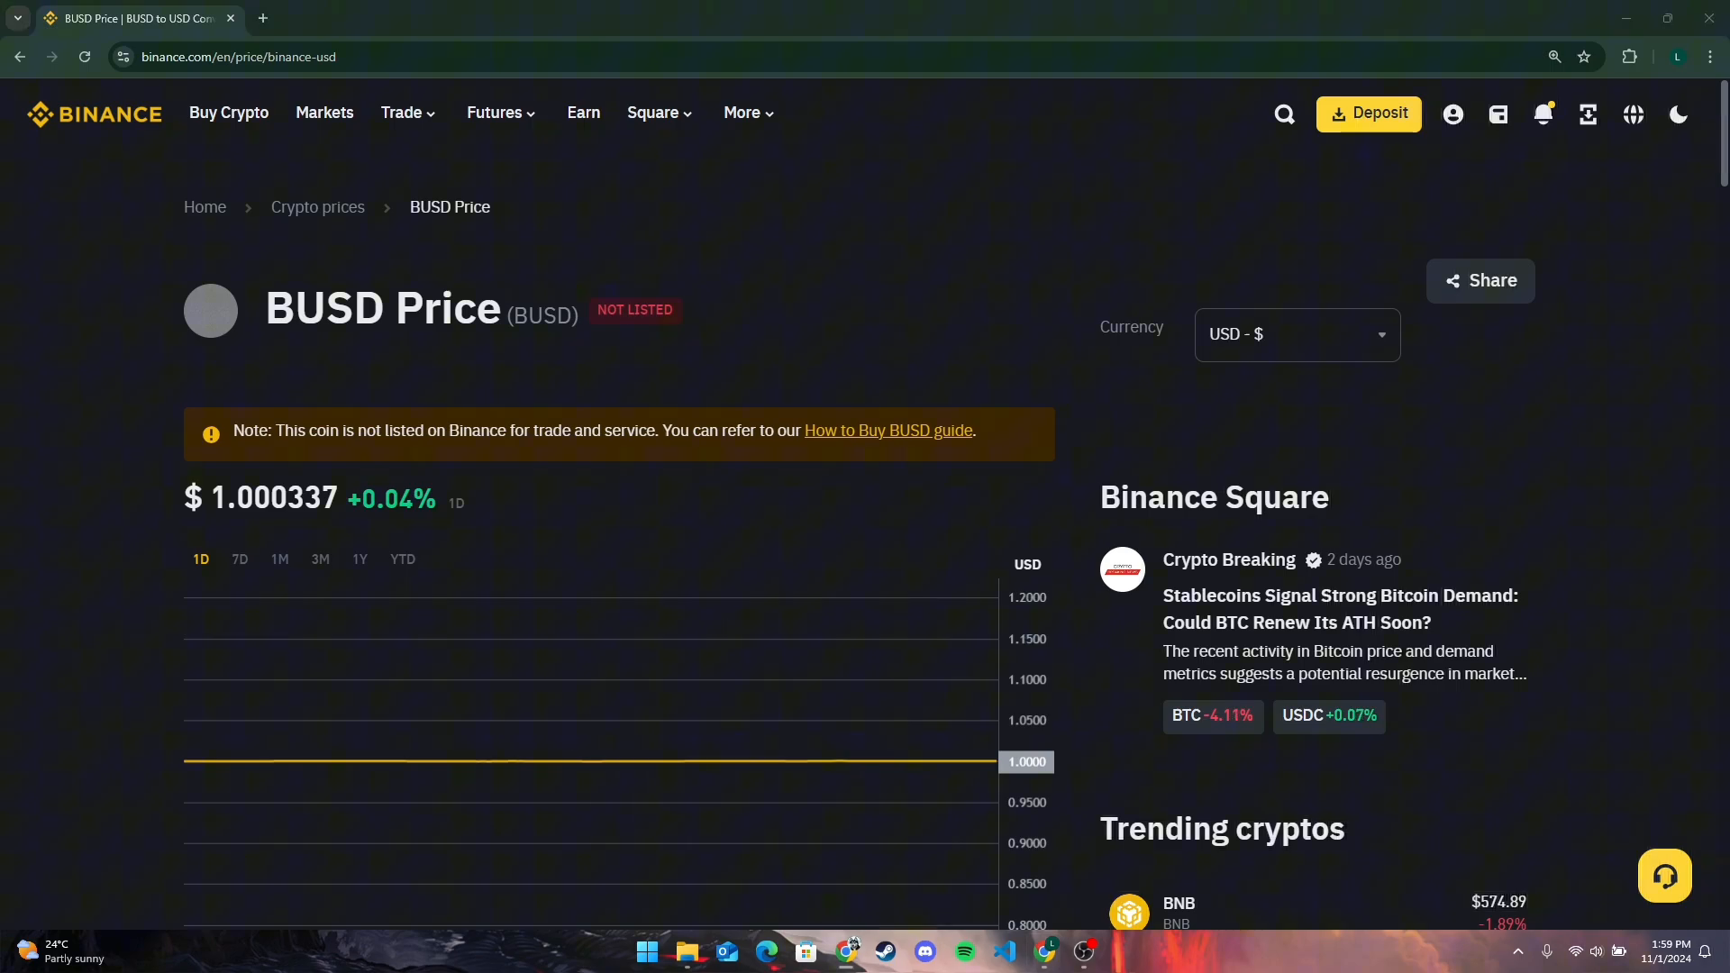
mouse_move(898, 779)
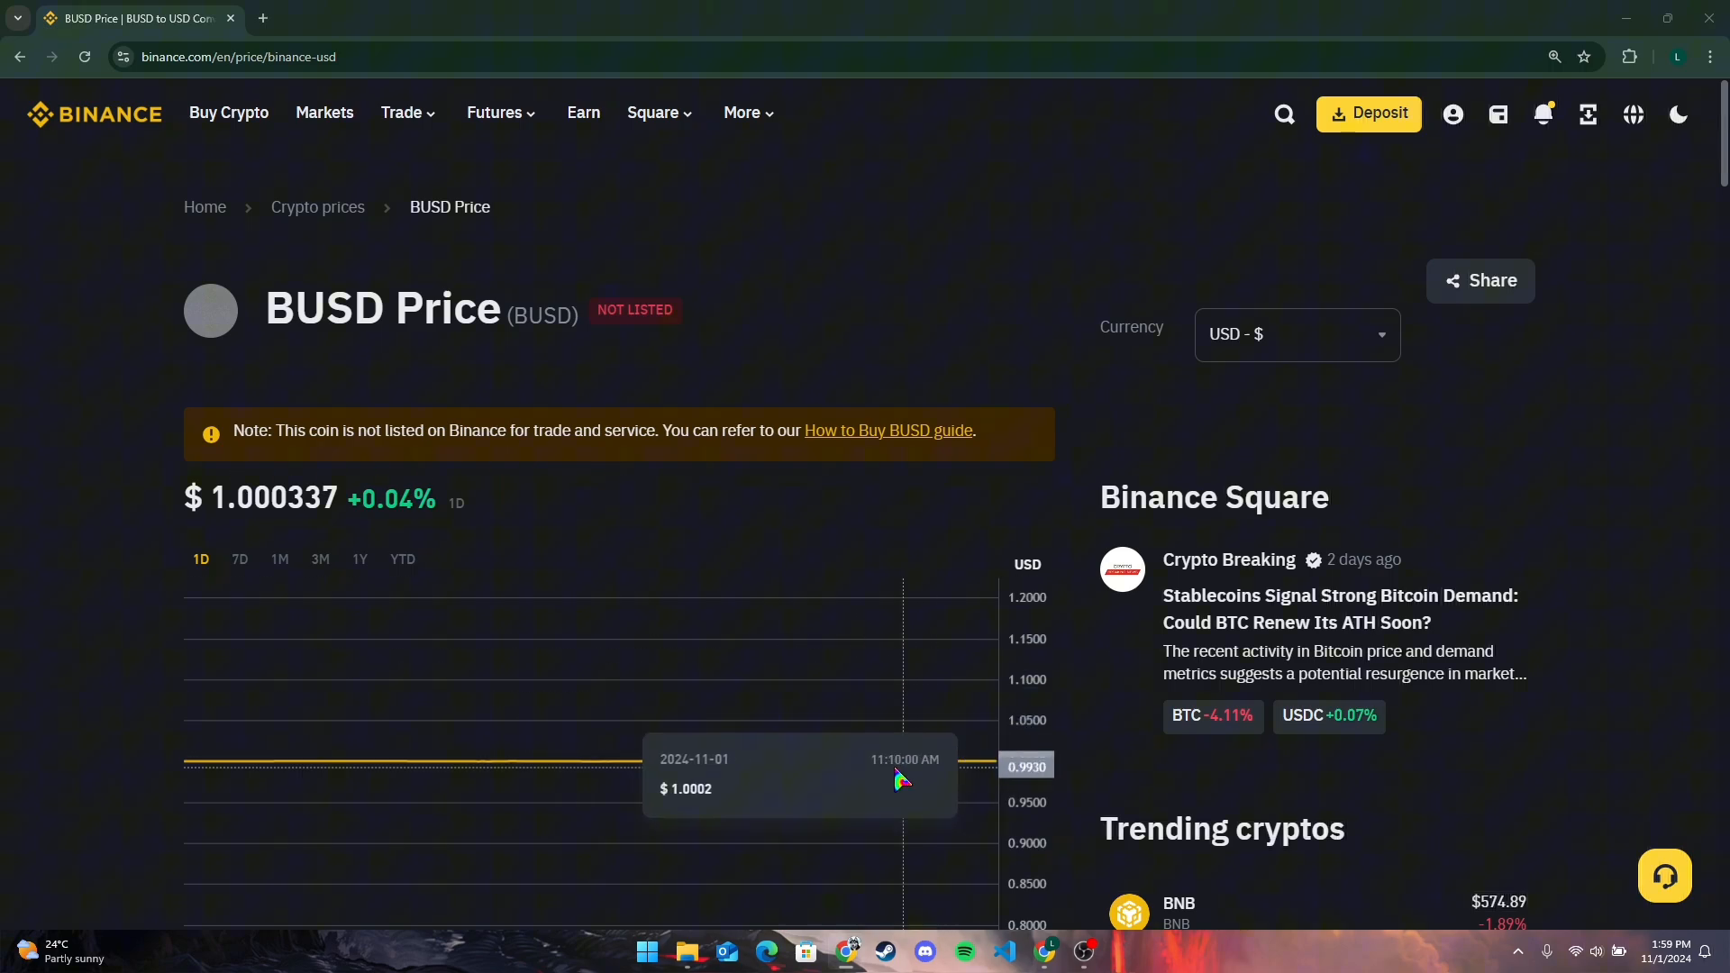
mouse_move(834, 807)
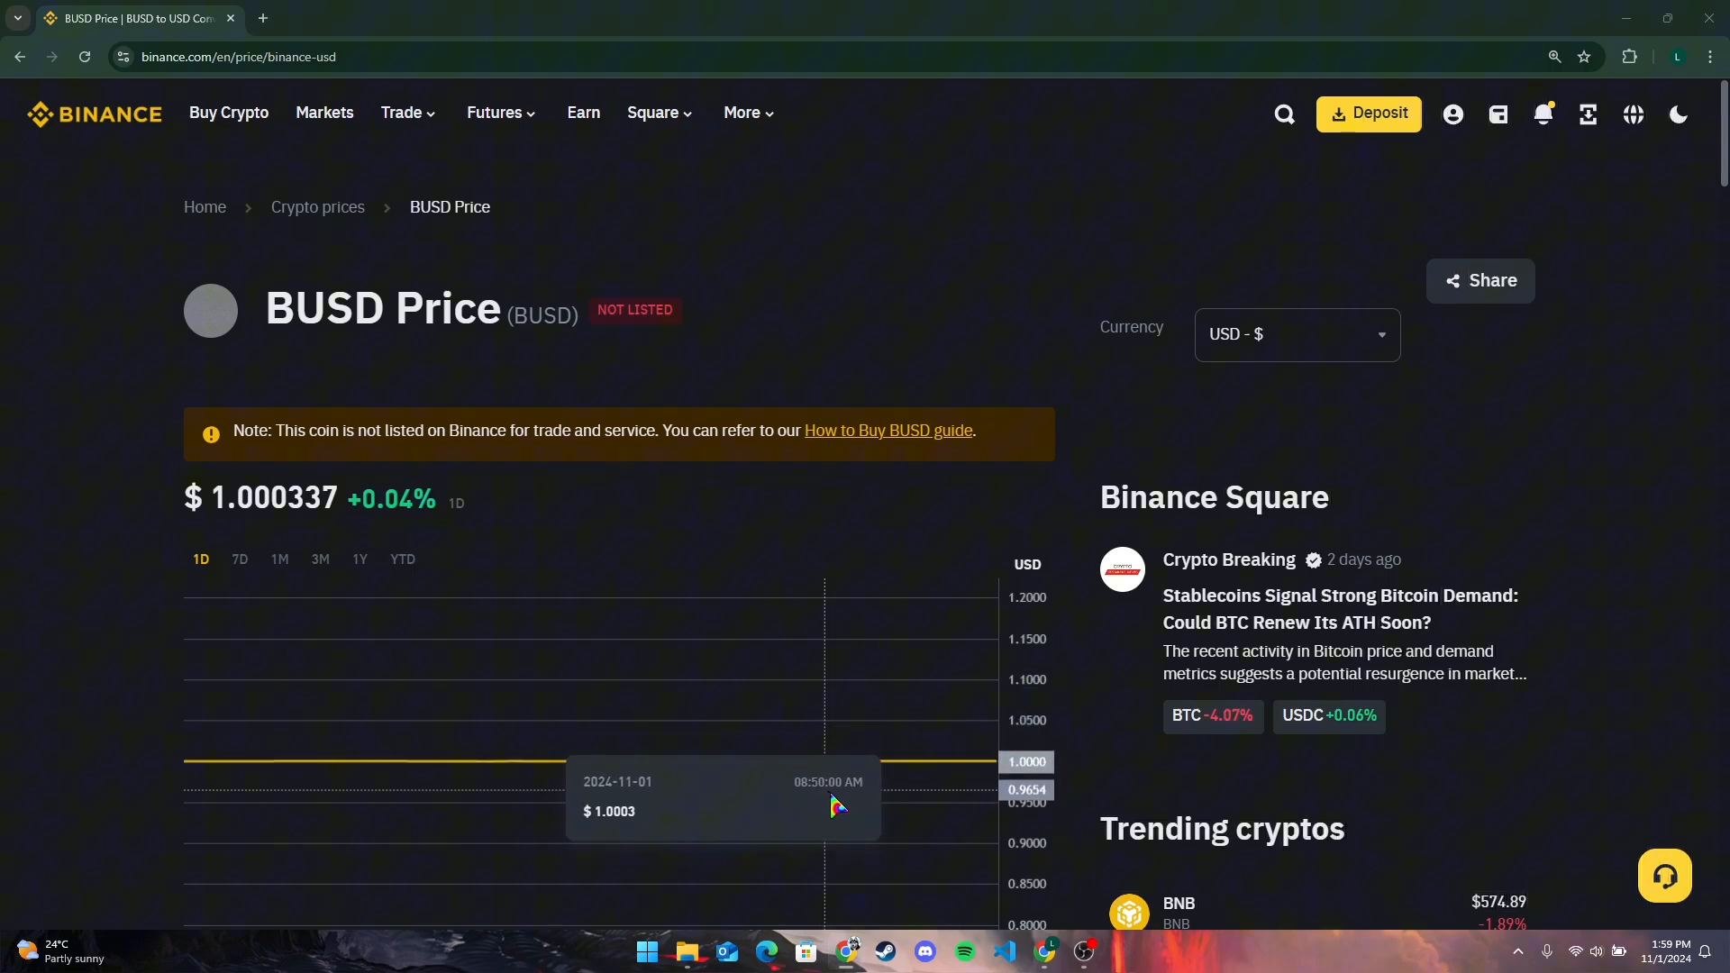
mouse_move(838, 815)
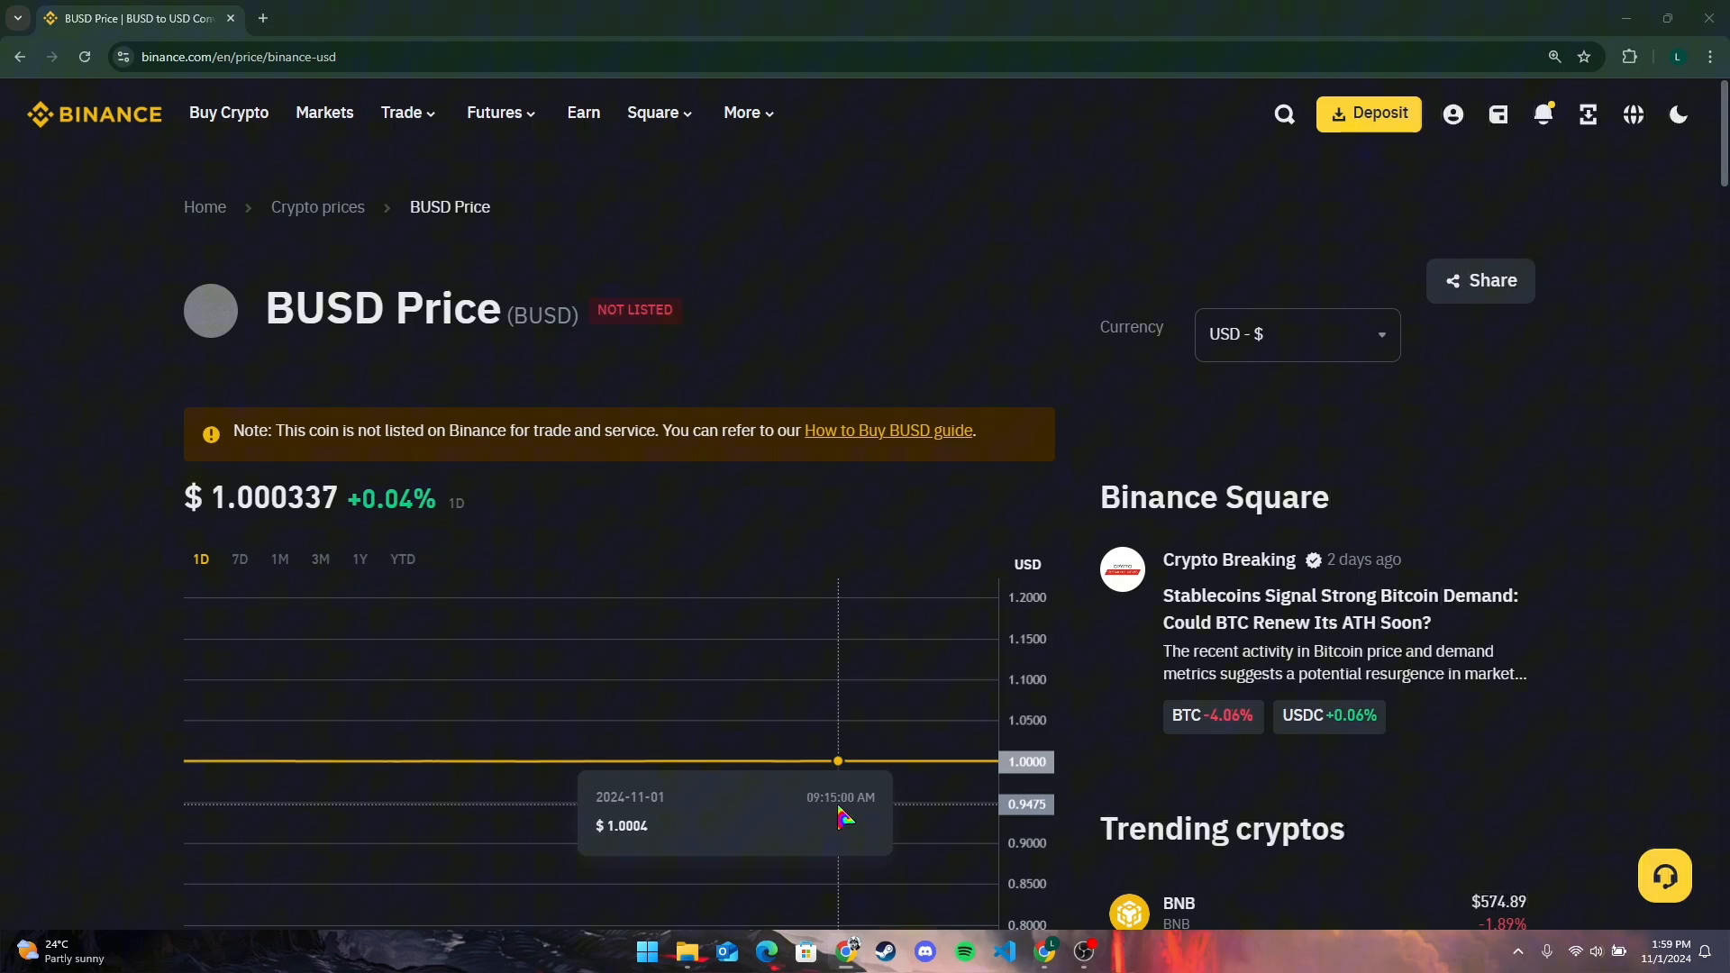
scroll(down, 3)
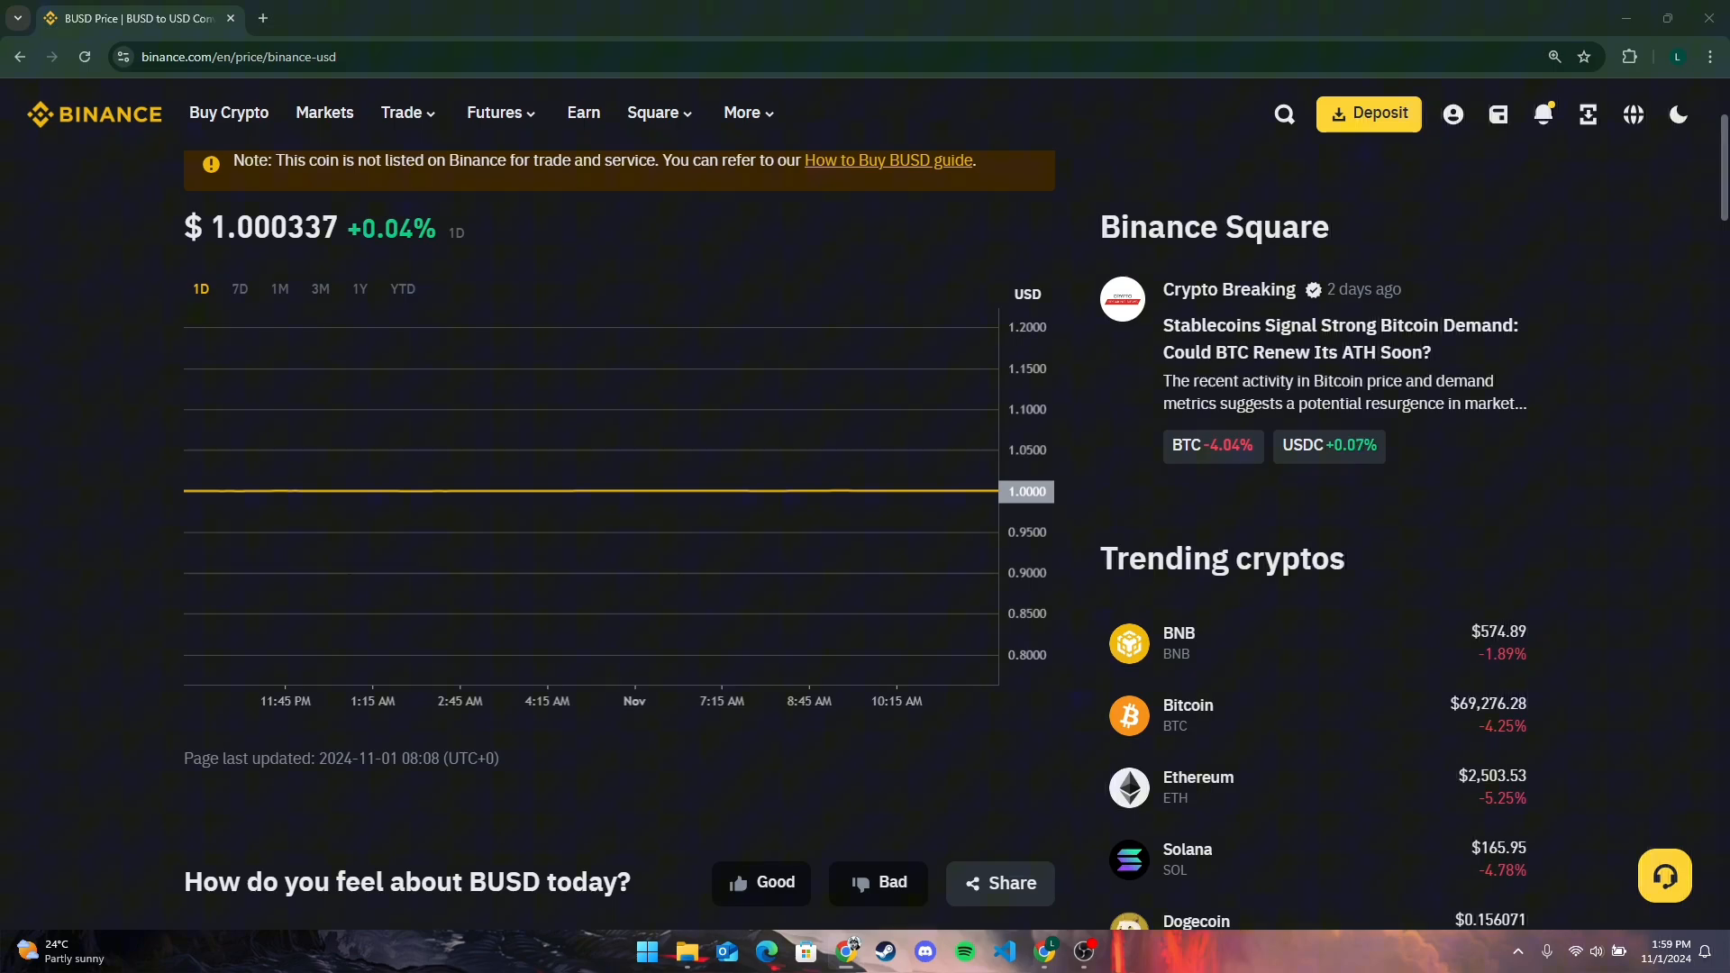
scroll(down, 3)
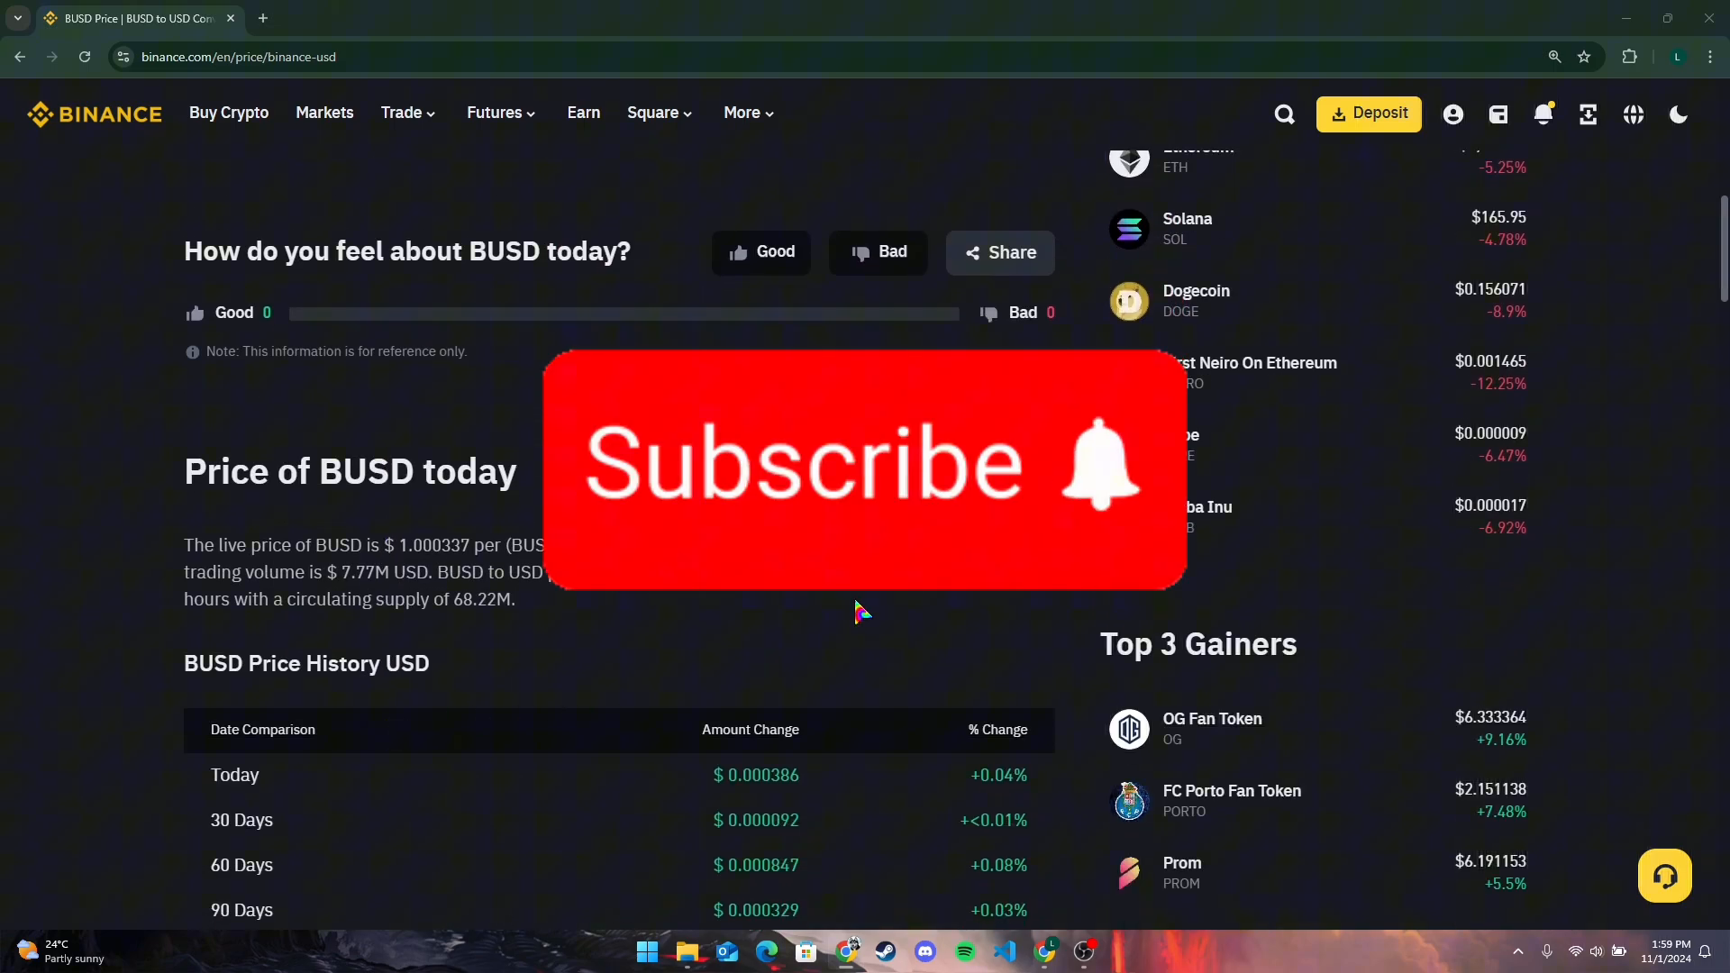
scroll(down, 3)
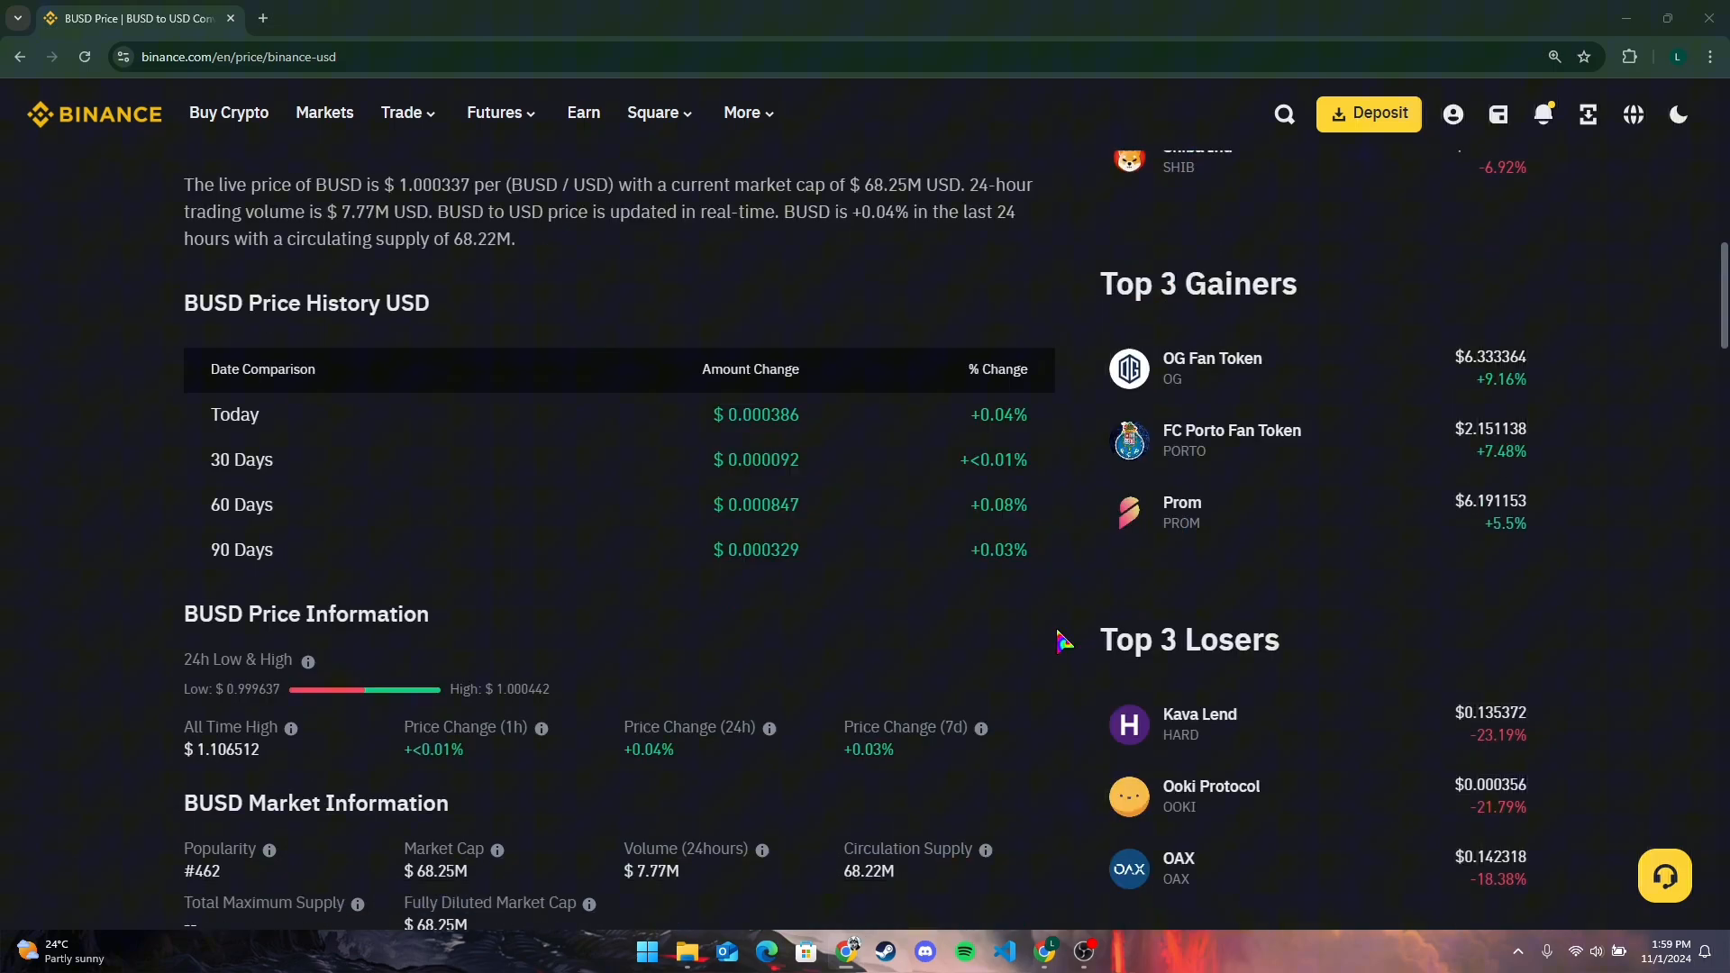